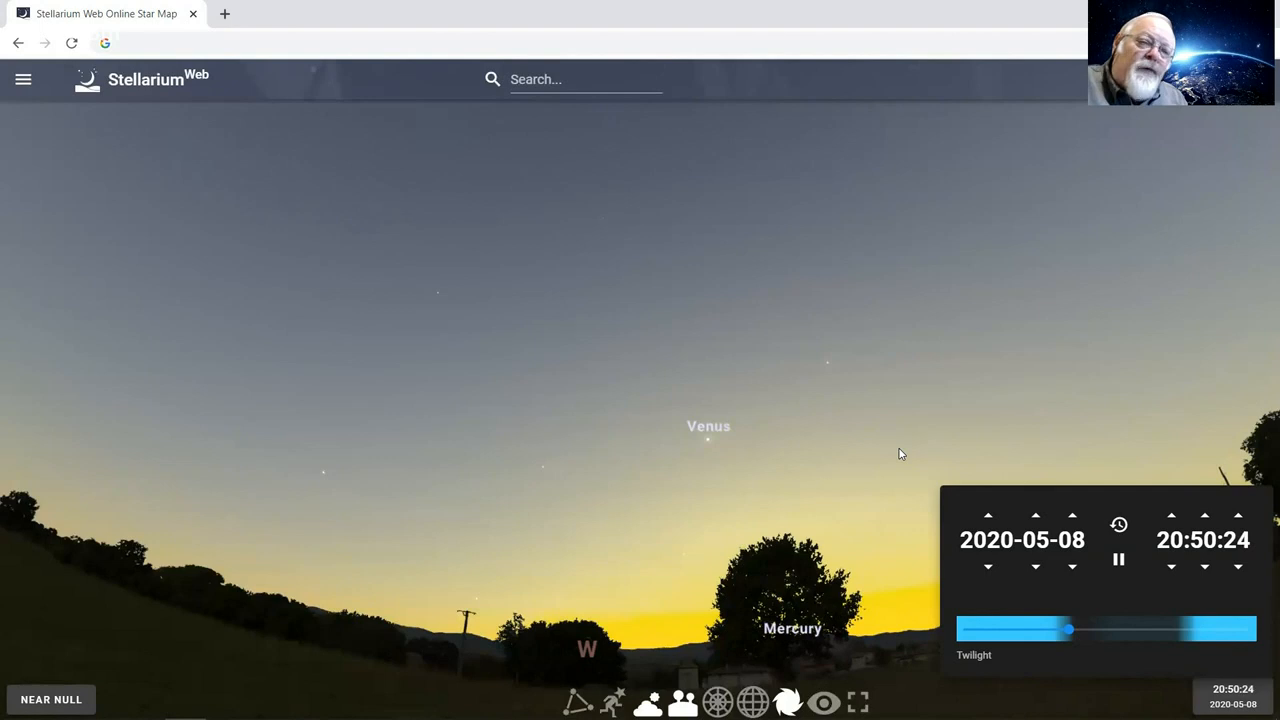
mouse_move(726, 437)
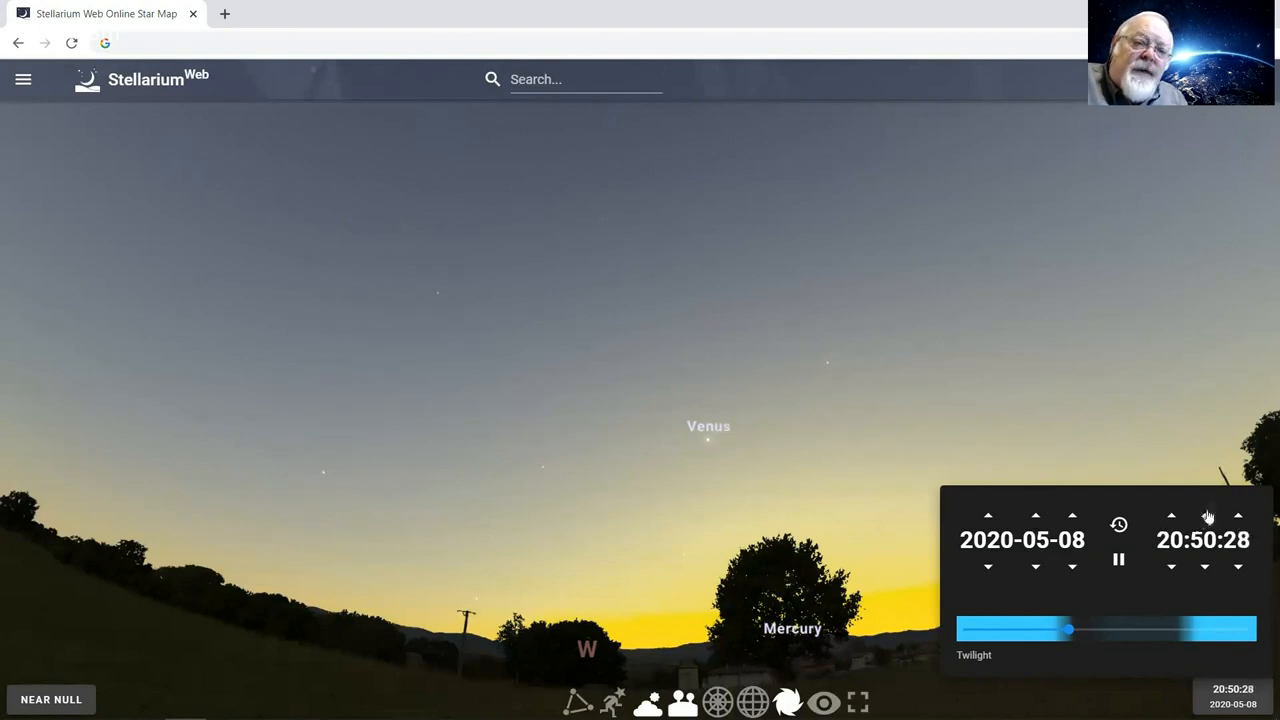
Advance the 2020-05-08 evening clock from 20:50 to about 21:09.
click(1204, 515)
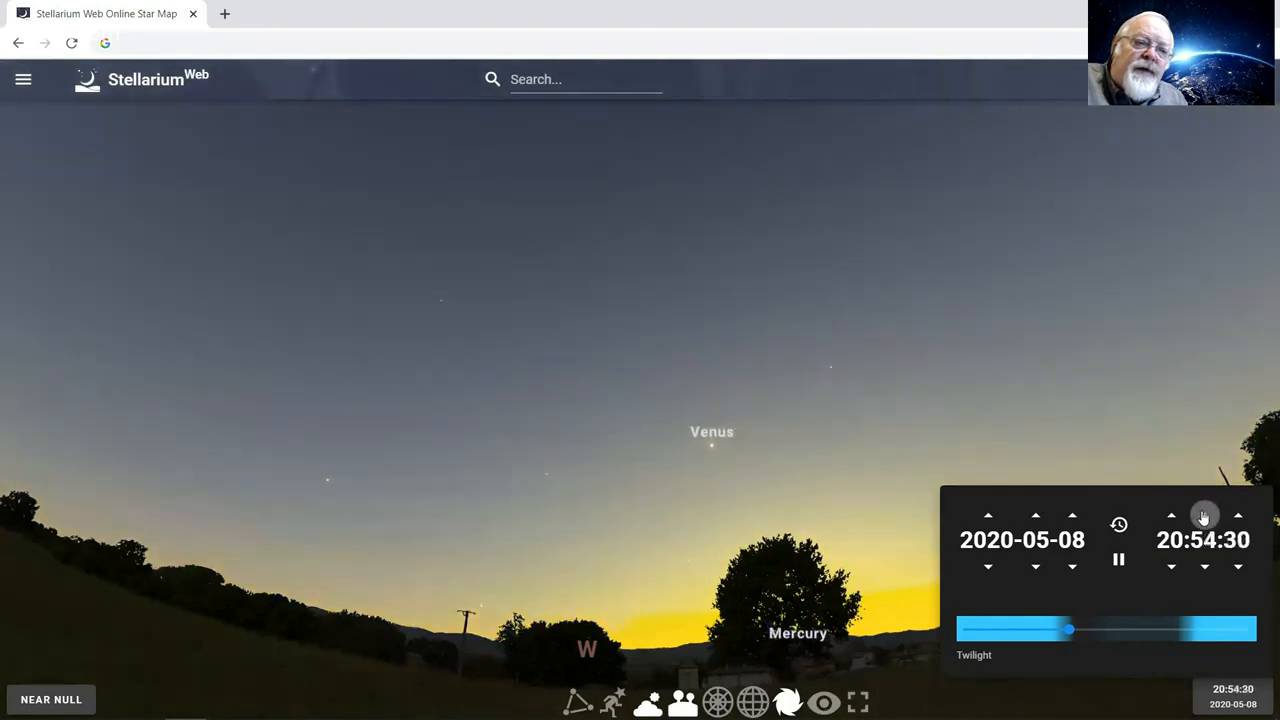
click(1204, 515)
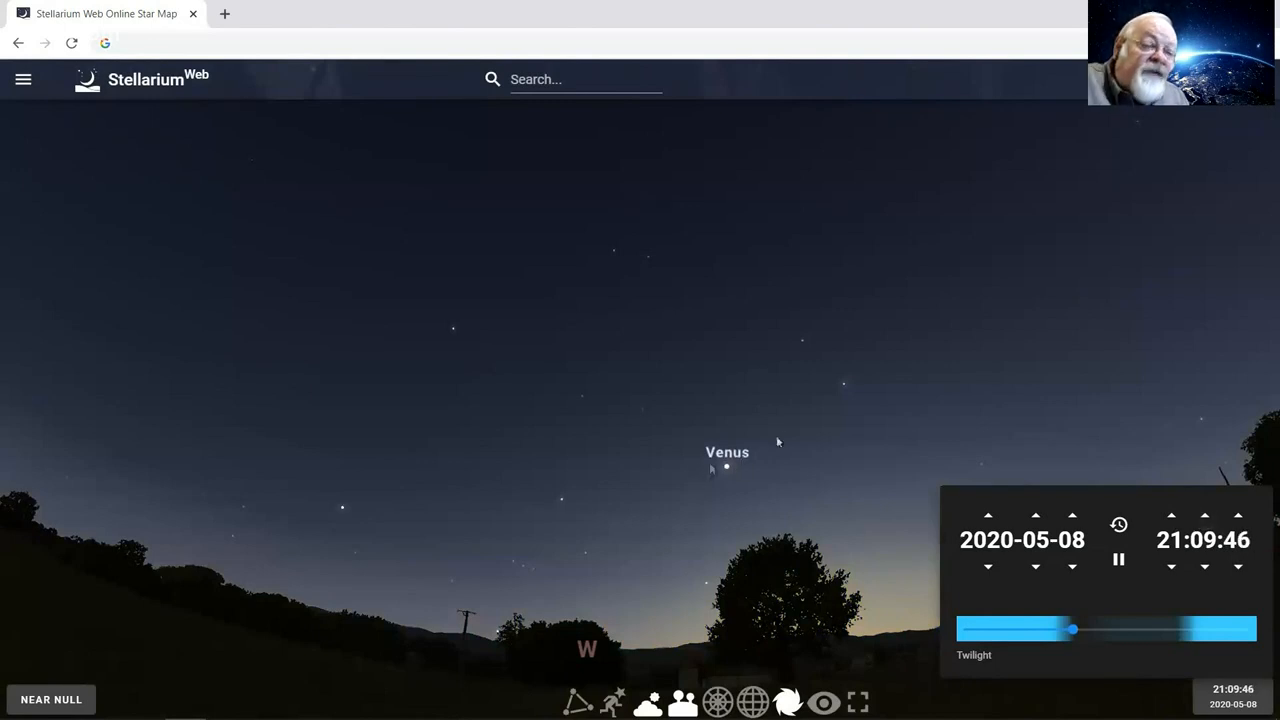
mouse_move(737, 484)
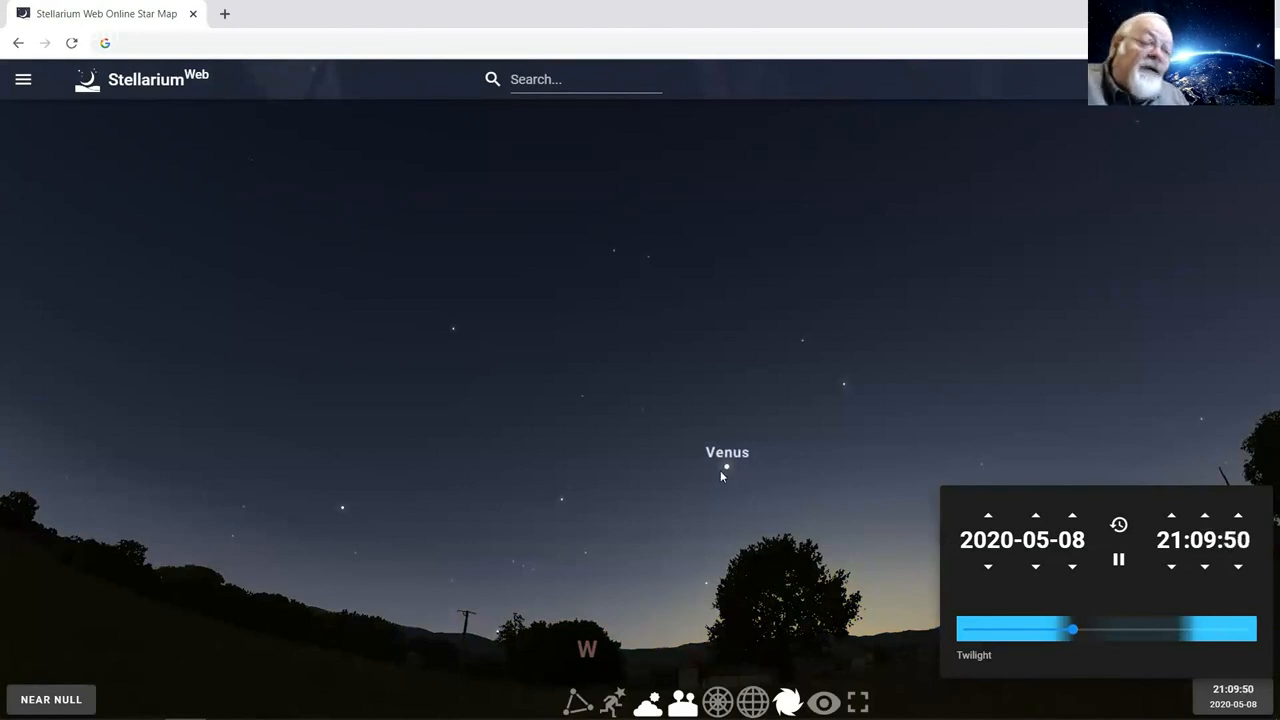
mouse_move(740, 479)
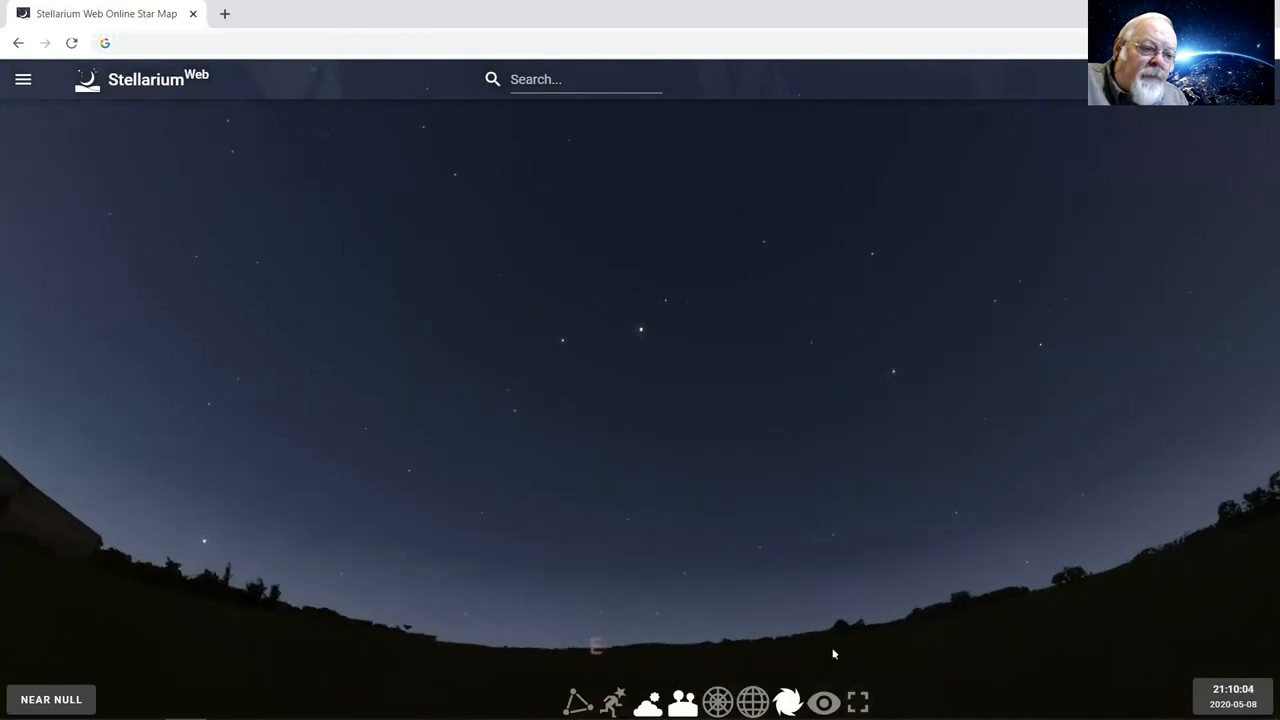
mouse_move(1250, 628)
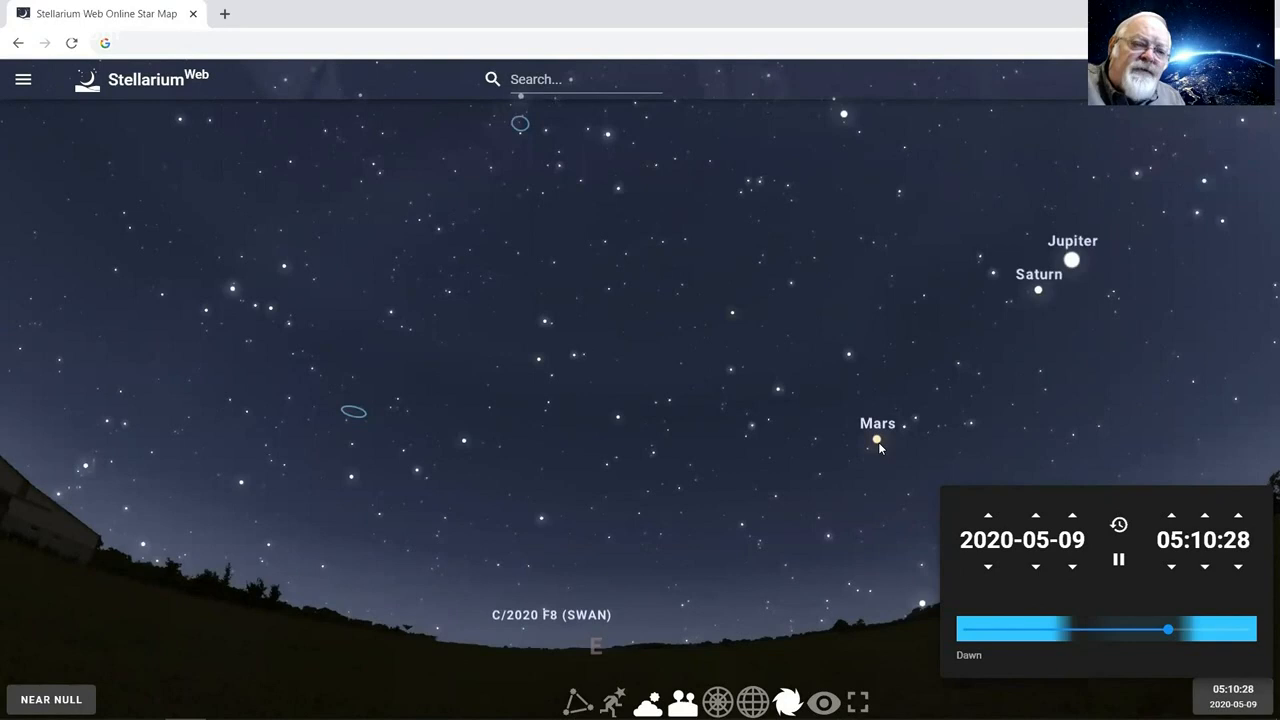
mouse_move(875, 443)
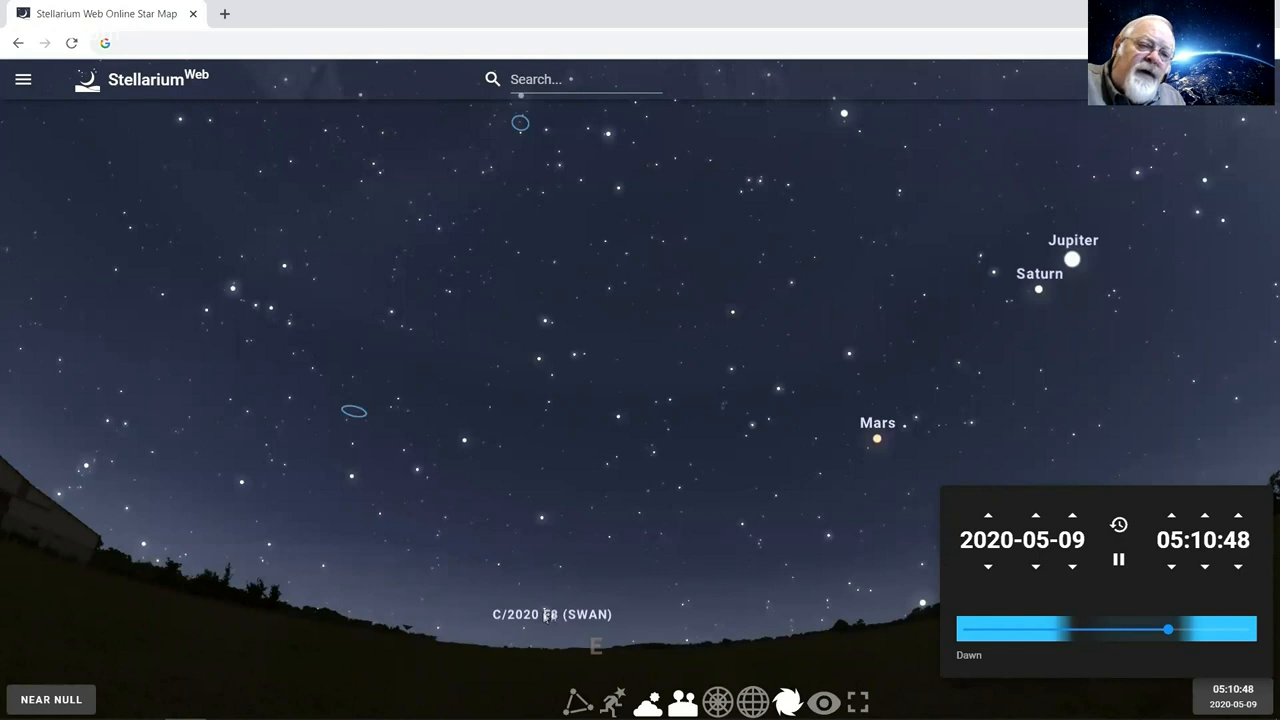
Advance the 2020-05-09 dawn clock by several minutes to about 05:22.
click(1204, 517)
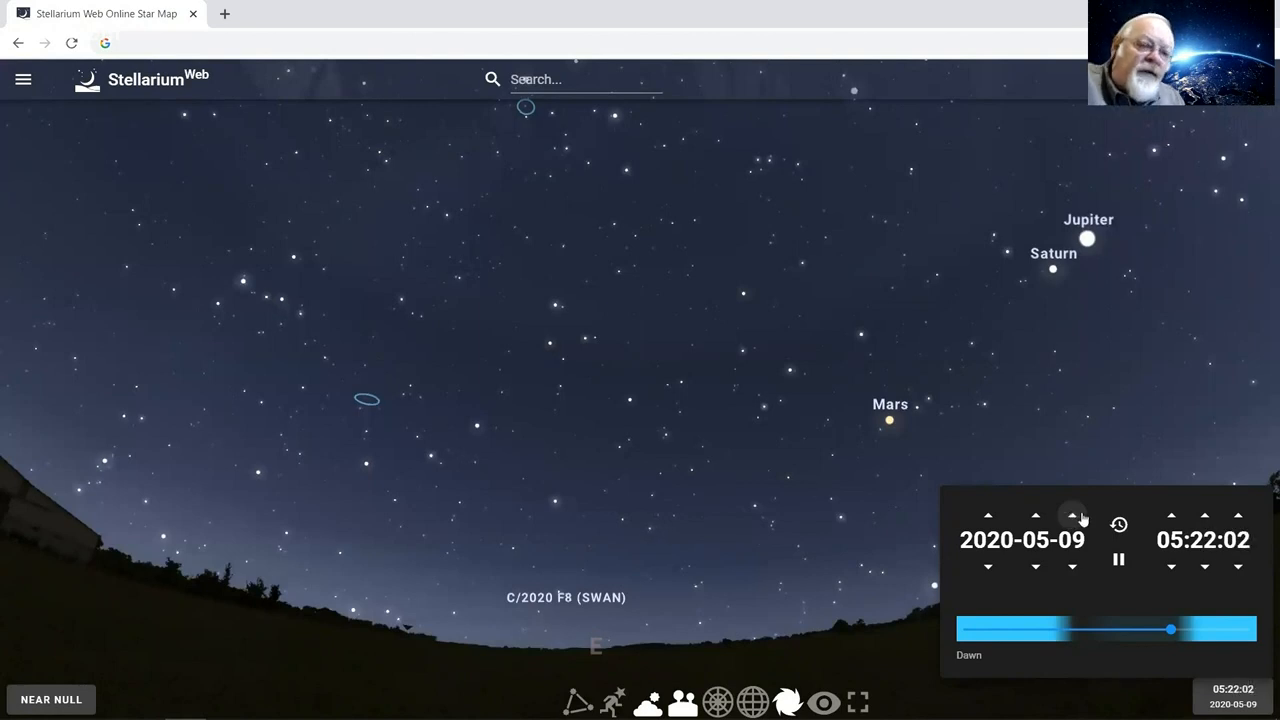
Step the 05:22 dawn date from 2020-05-09 ahead to 2020-05-16.
click(1072, 519)
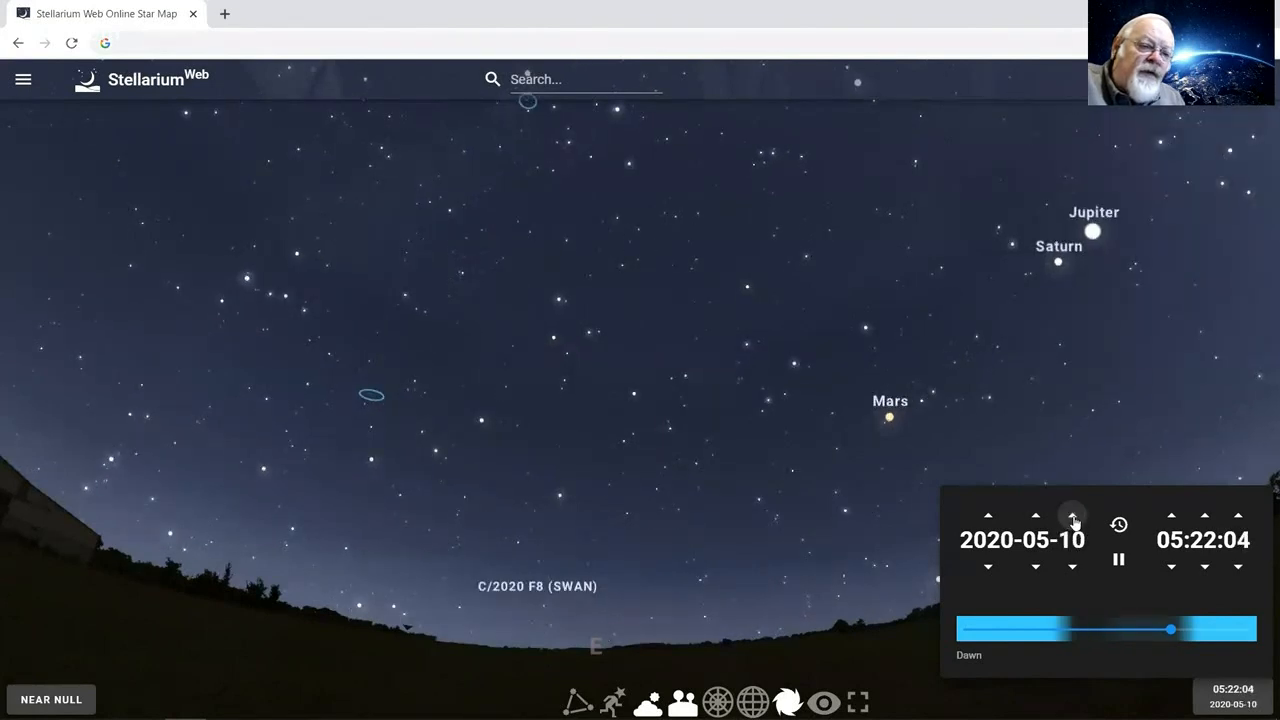
click(1072, 523)
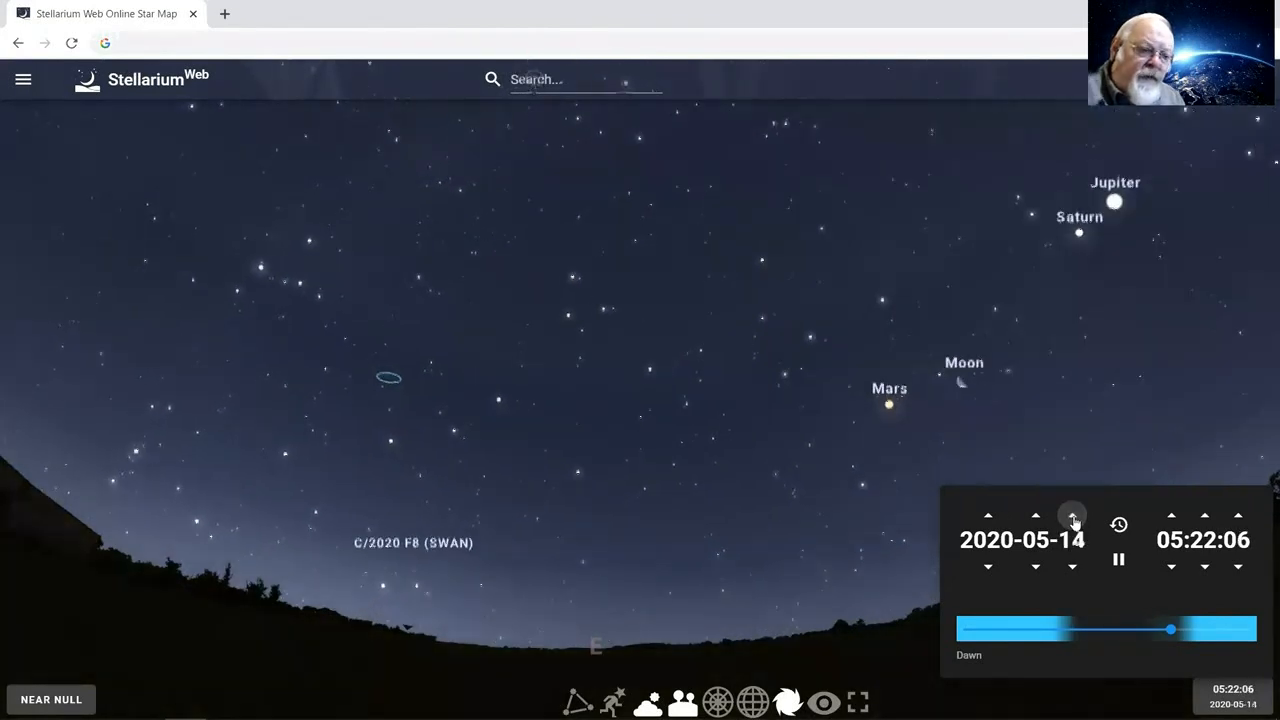
click(1071, 526)
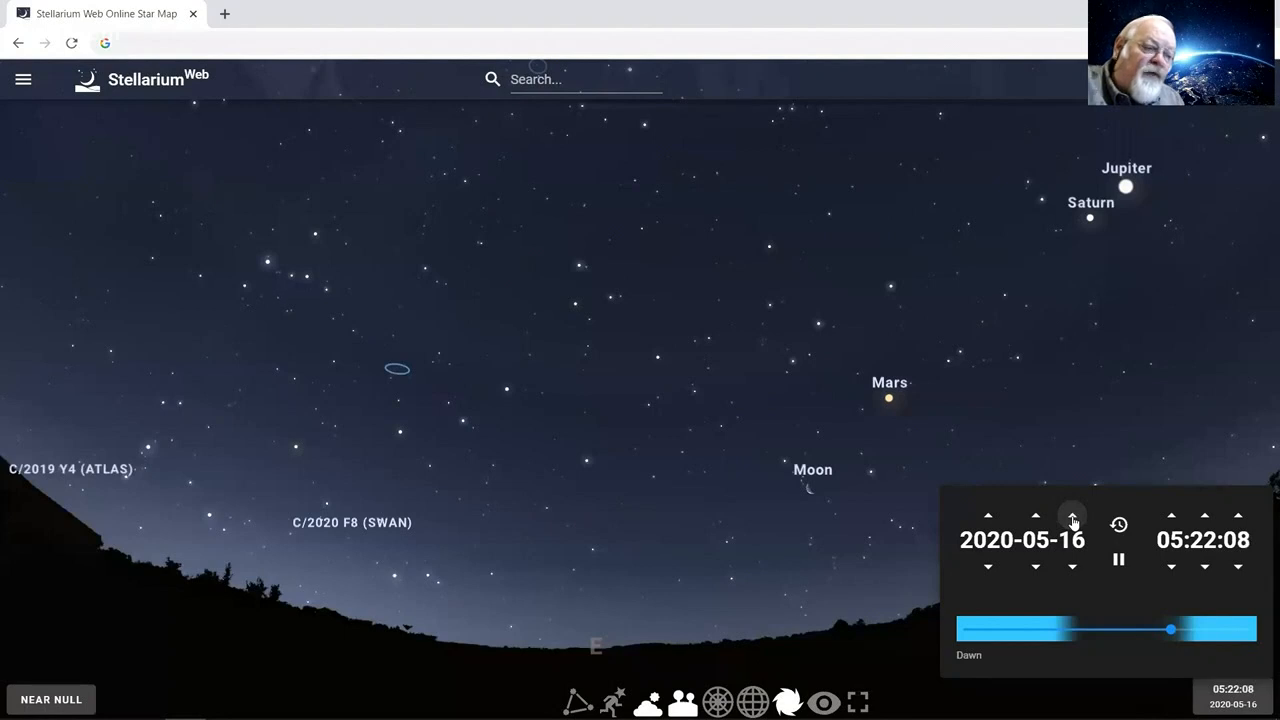